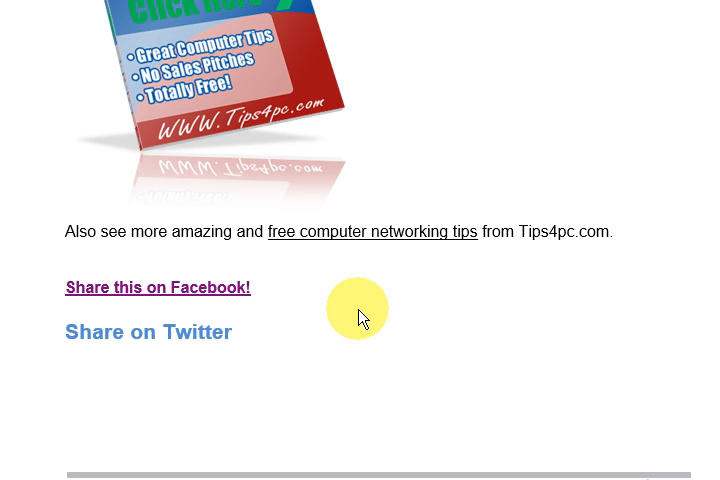
mouse_move(316, 328)
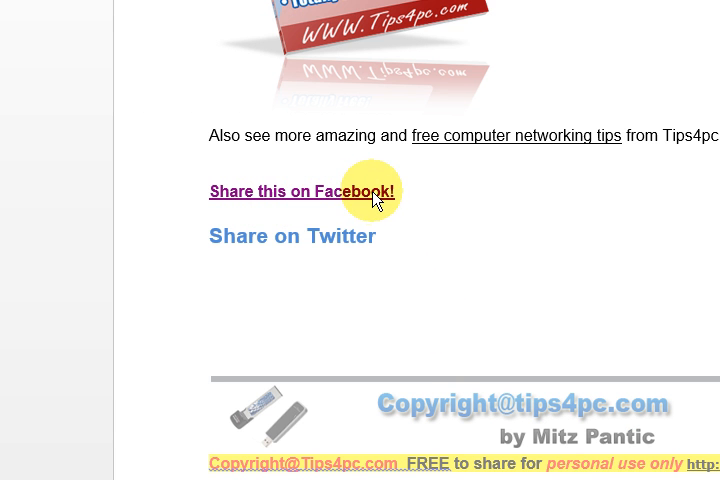
mouse_move(360, 204)
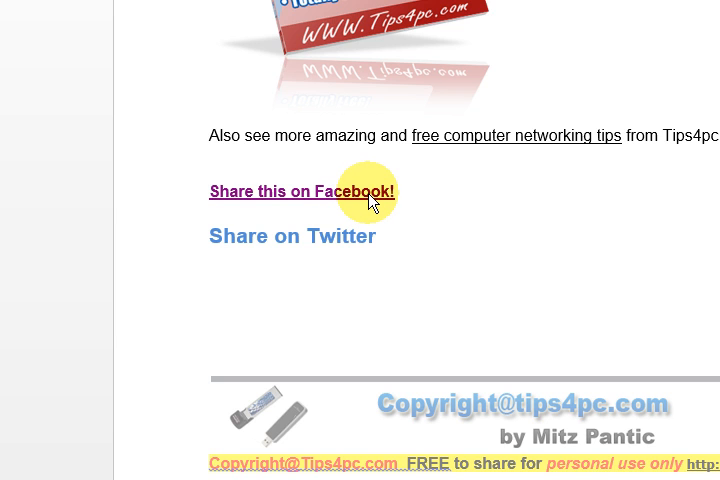
scroll(up, 3)
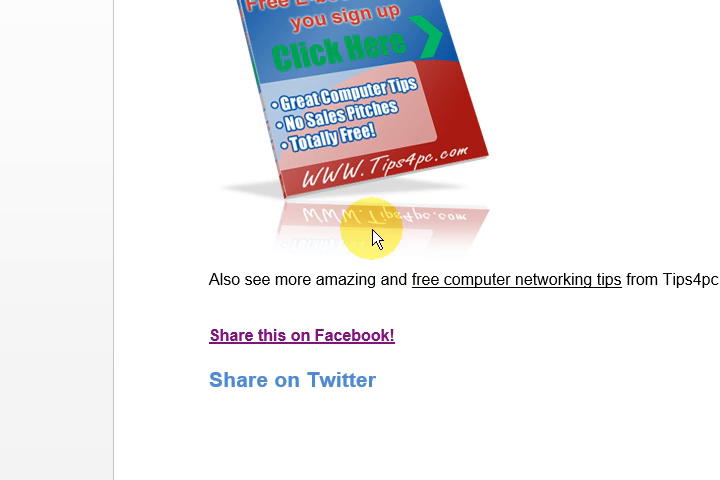
scroll(down, 3)
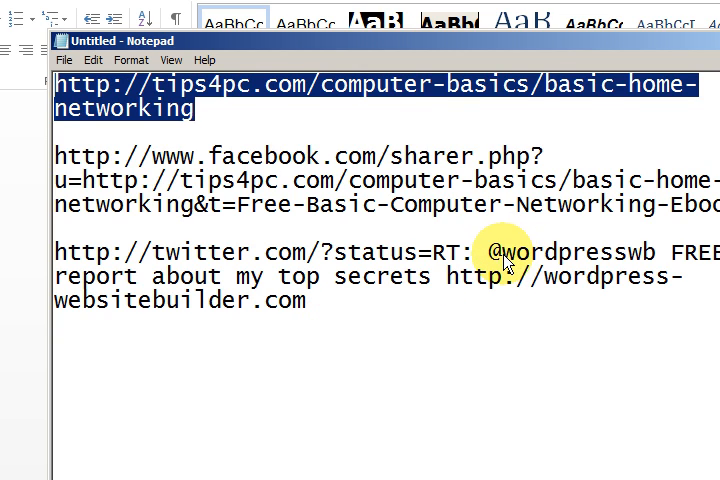
double_click(504, 252)
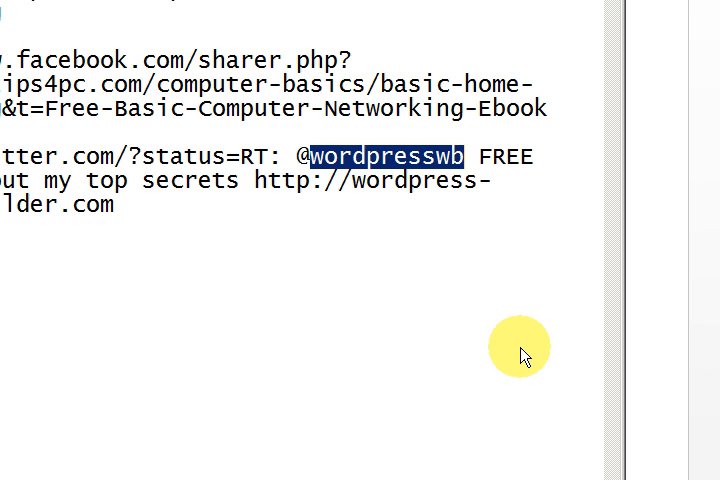
text(bui)
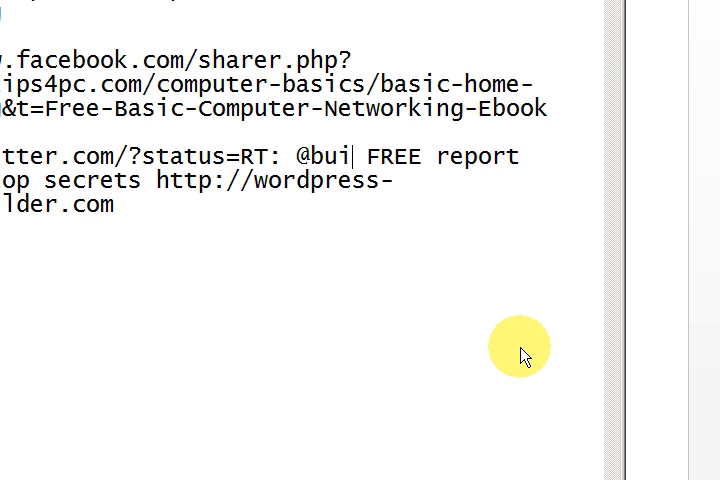
text(ld)
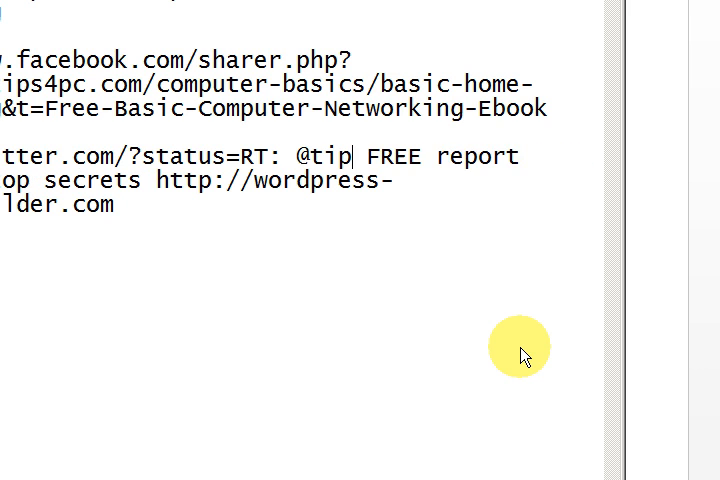
text(s4pc)
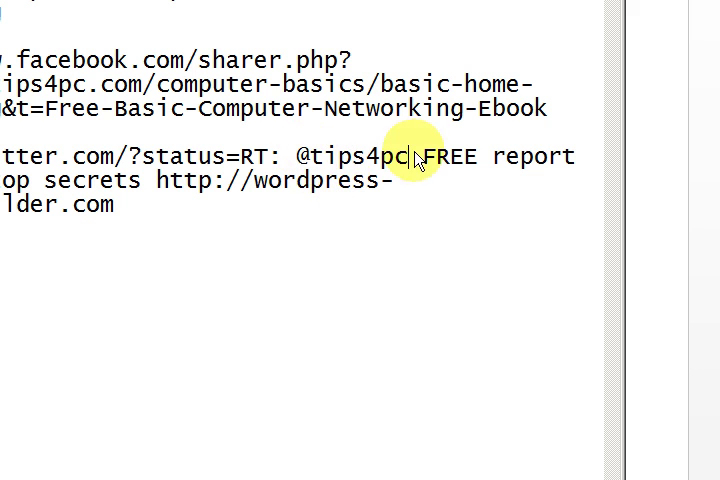
mouse_move(372, 270)
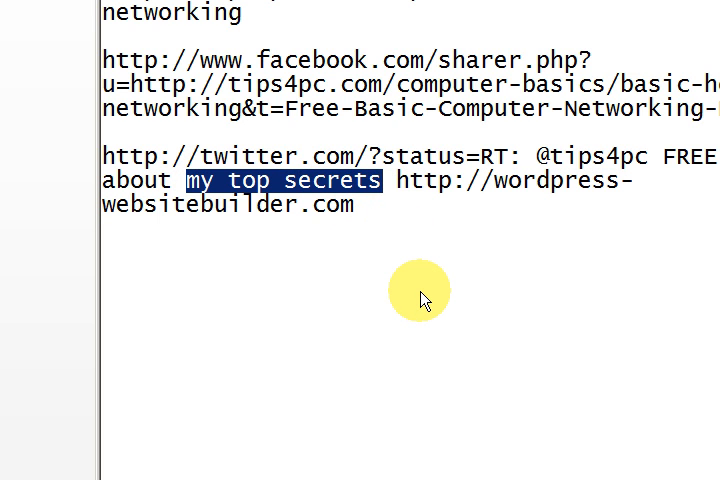
Step: Reword the tweet text from 'my top secrets' to 'basic computer networking'
text(computer)
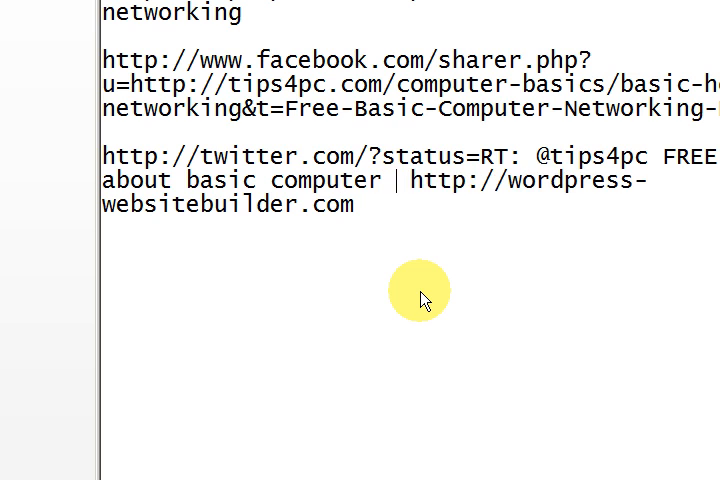
text(networki)
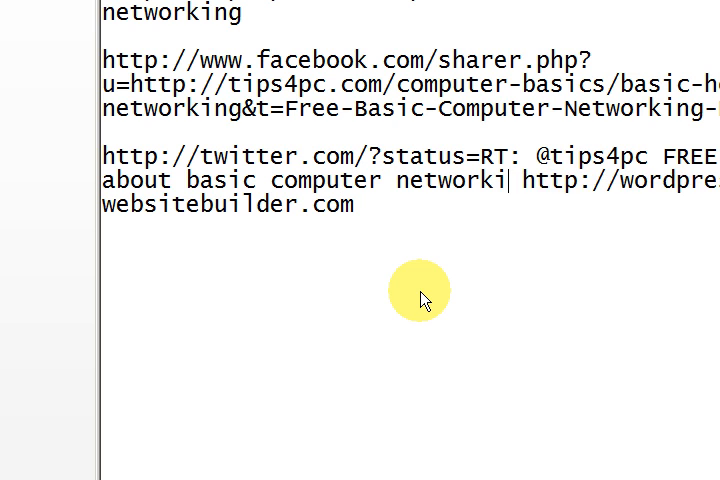
text(ng)
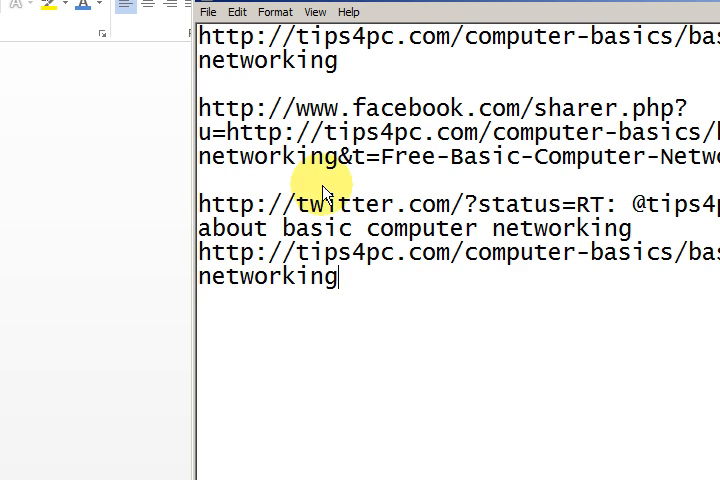
mouse_move(340, 278)
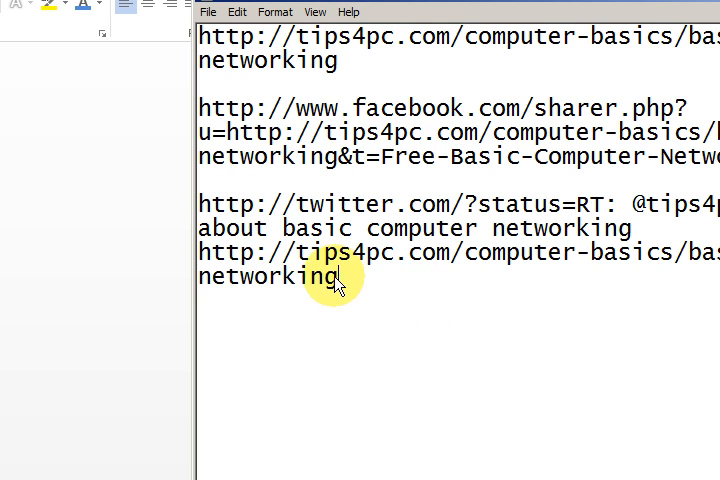
Step: Select the complete Twitter share address so it can be copied
drag(340, 276, 200, 204)
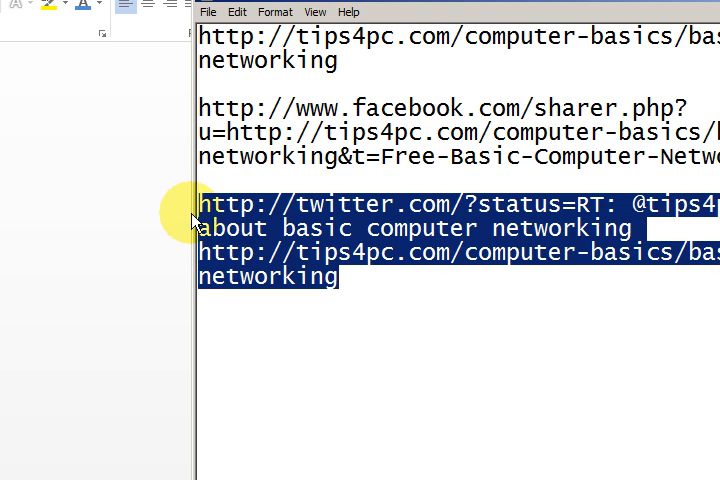
mouse_move(412, 236)
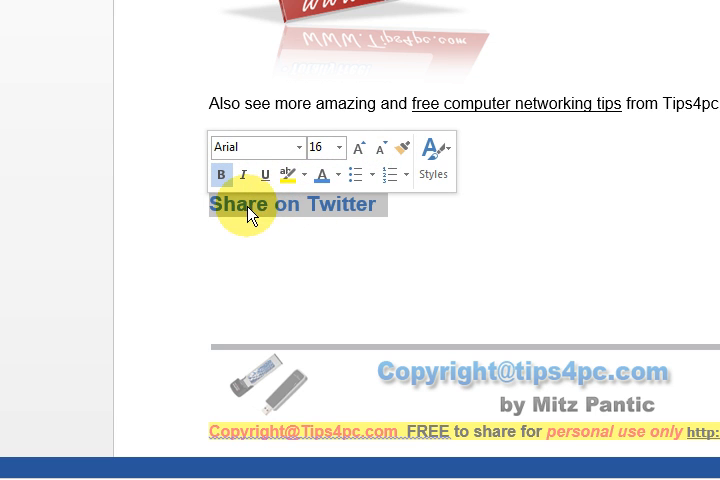
Step: Turn 'Share on Twitter' into a hyperlink using the pasted Twitter share address
right_click(250, 212)
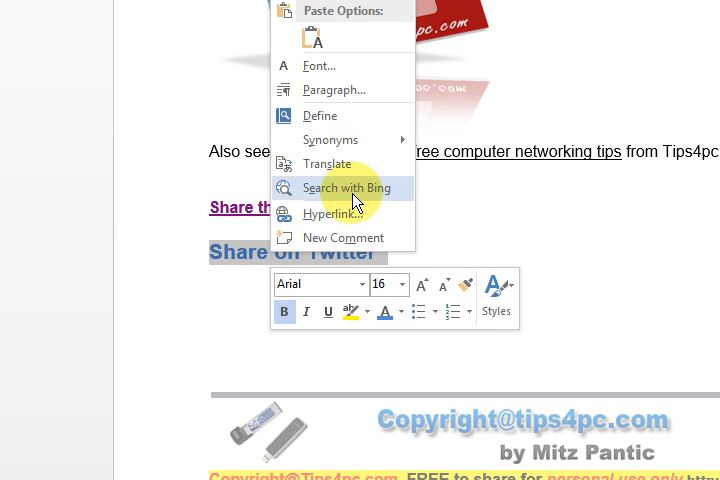
click(328, 212)
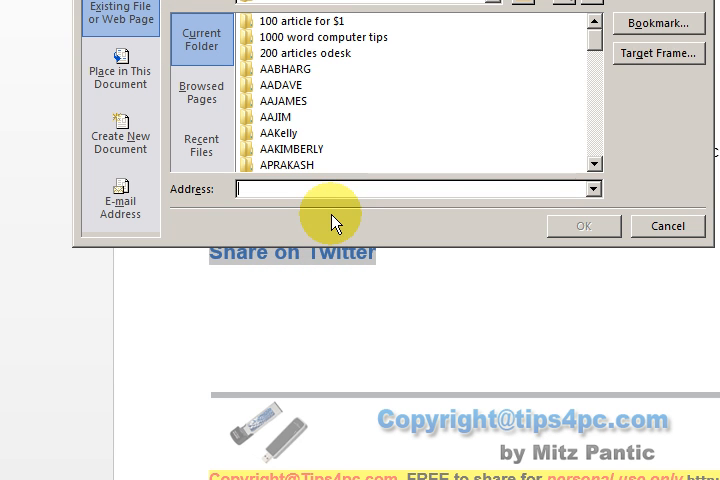
right_click(336, 220)
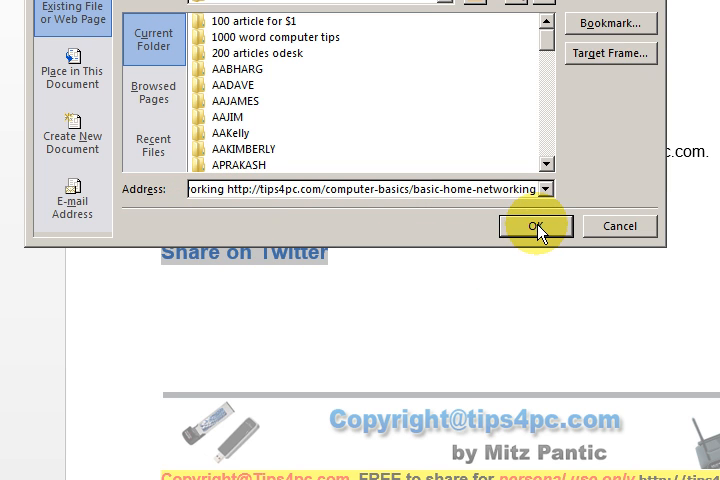
click(536, 226)
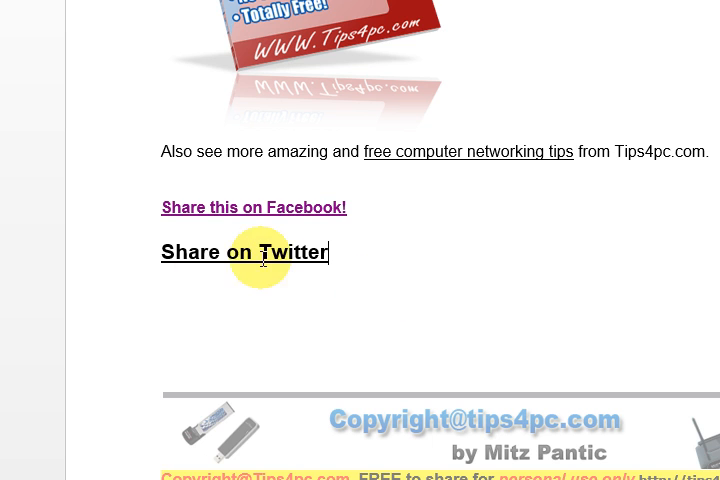
mouse_move(236, 260)
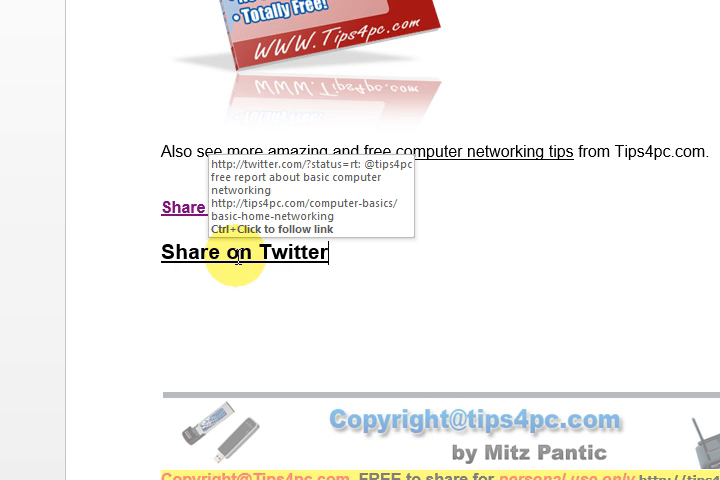
mouse_move(240, 258)
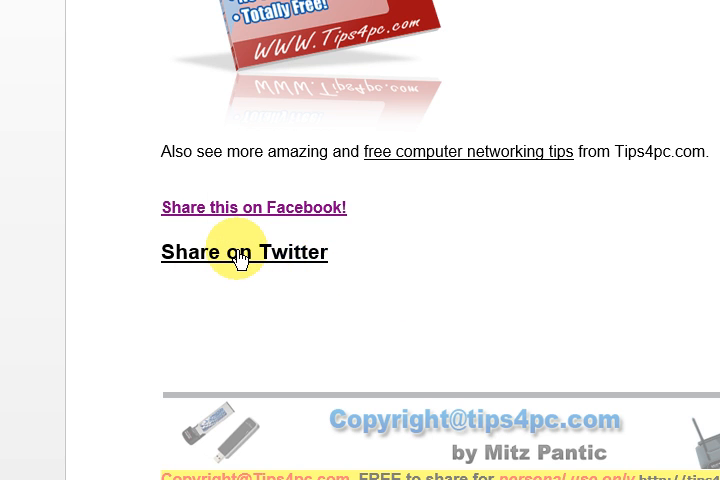
mouse_move(238, 250)
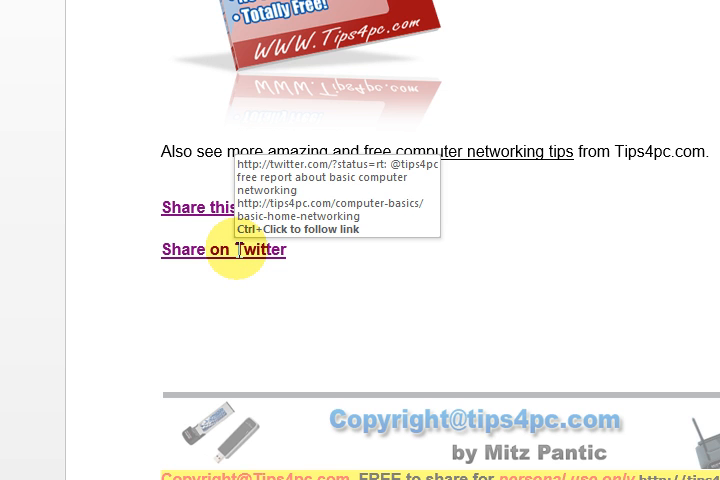
click(224, 250)
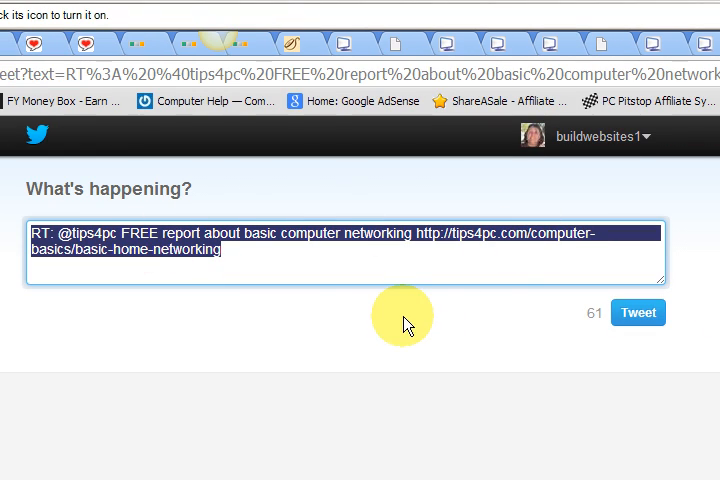
mouse_move(288, 256)
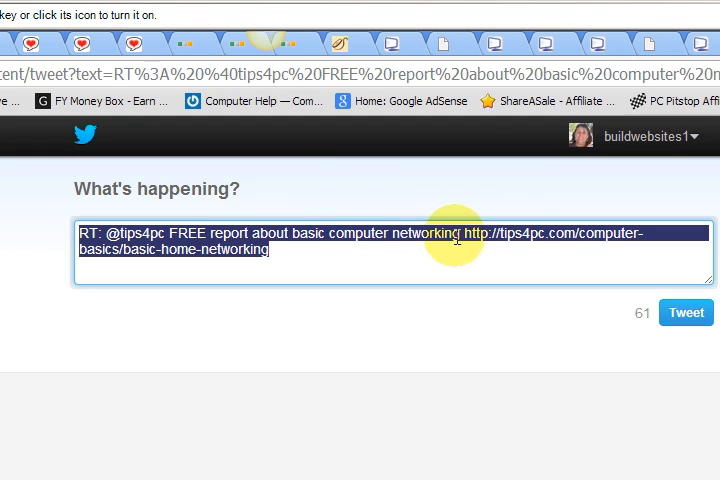
mouse_move(442, 348)
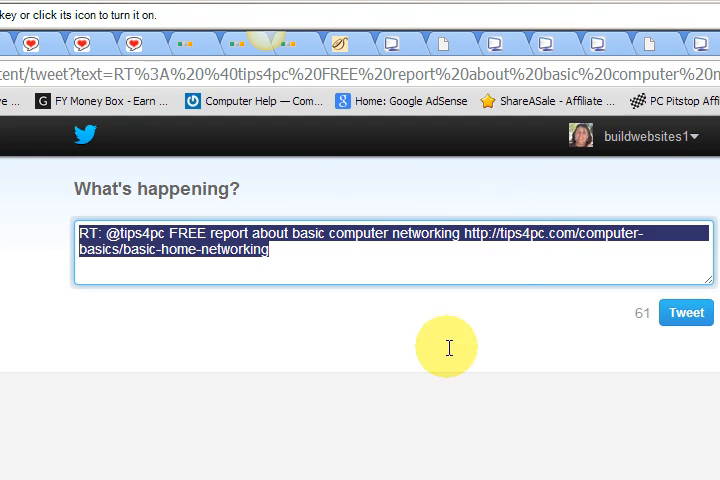
click(324, 450)
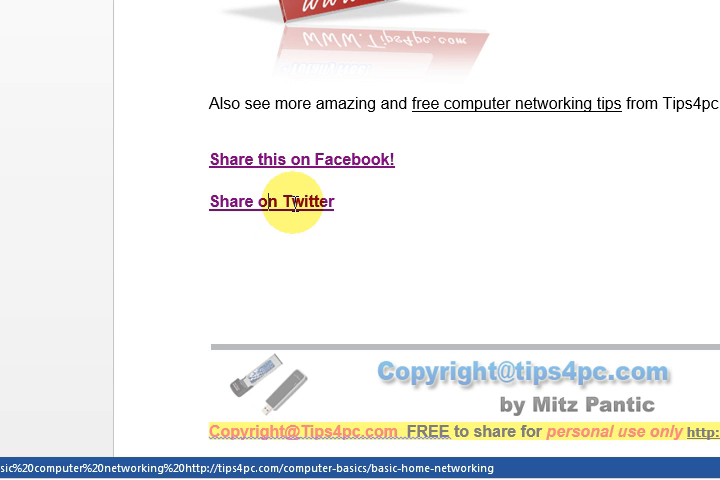
Step: Bring up the context options for the Share on Twitter link in Word
right_click(292, 200)
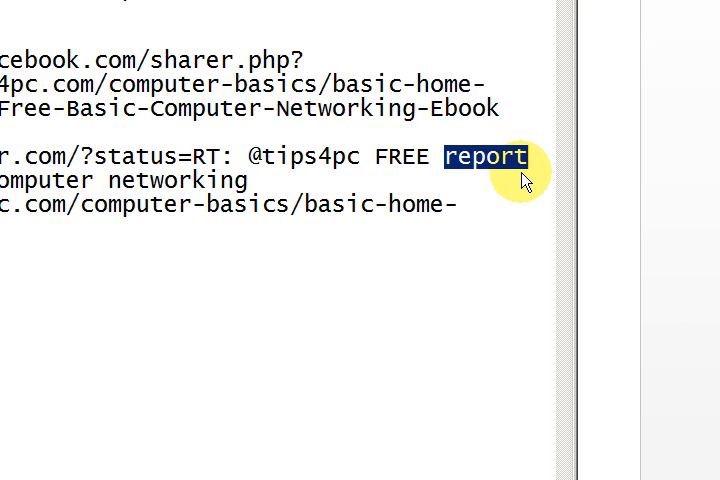
Step: Reword the tweet to 'FREE REPORT about basic computer networking - Setup a home network'
text(REPORT)
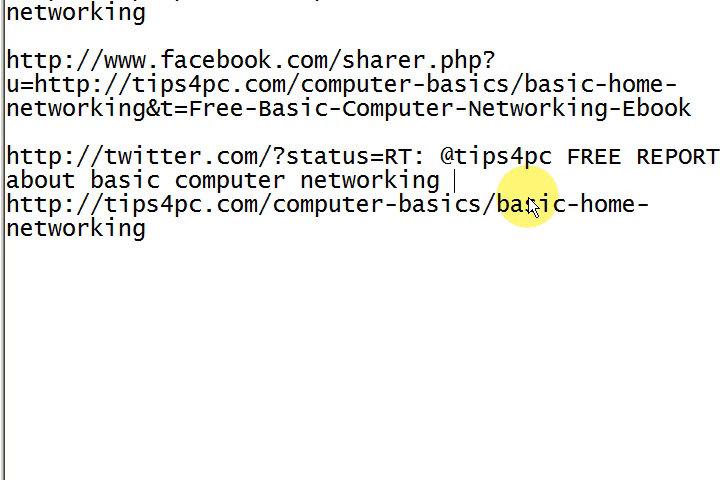
text(-)
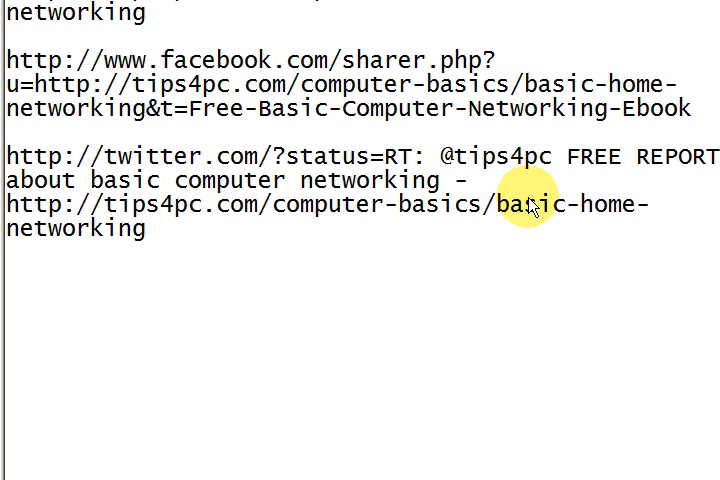
text(Setu)
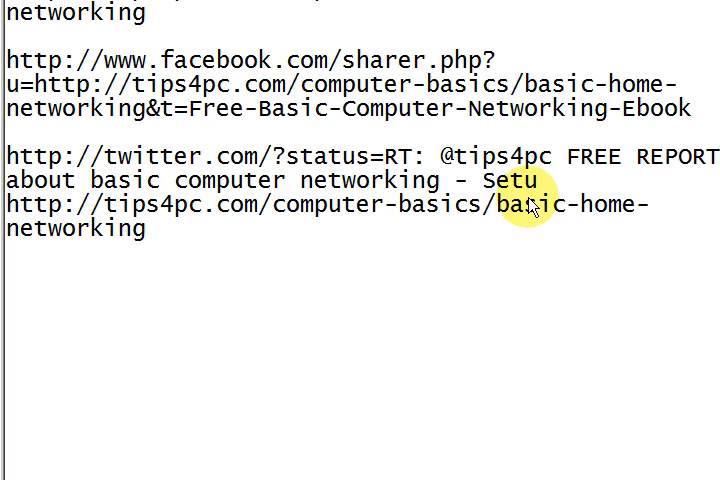
text(p)
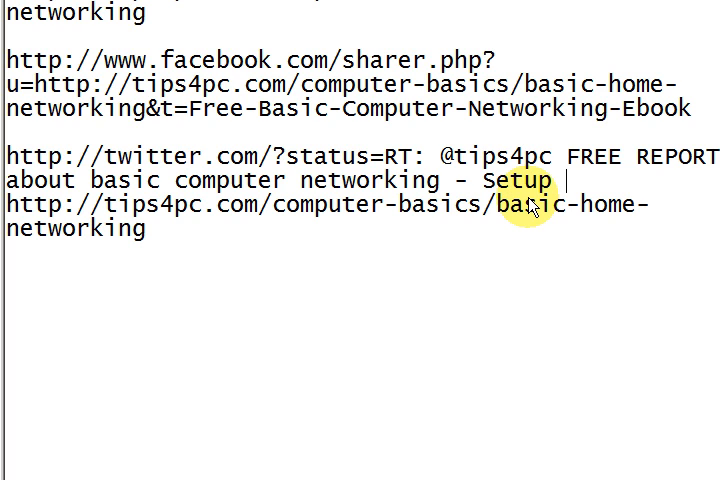
text(a home net)
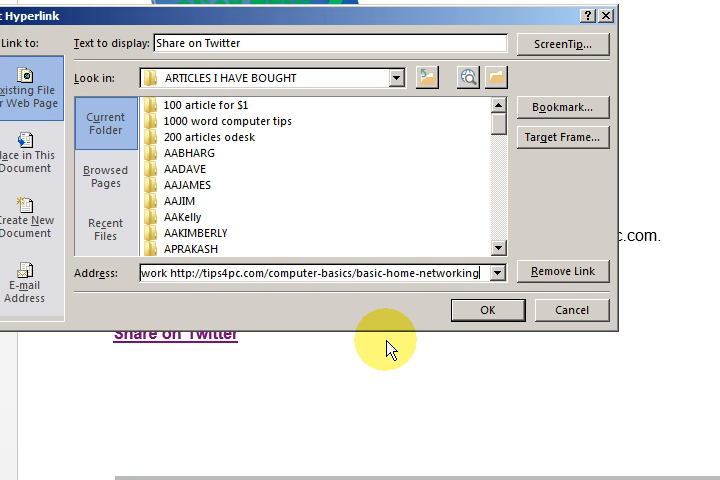
Step: Confirm the revised Twitter share address in the Edit Hyperlink dialog
click(488, 310)
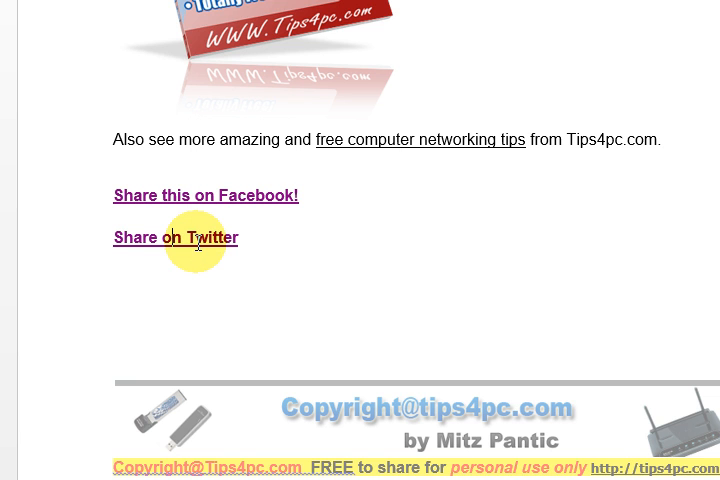
Step: Follow the updated link to check Twitter prefills the FREE REPORT home network message
click(176, 236)
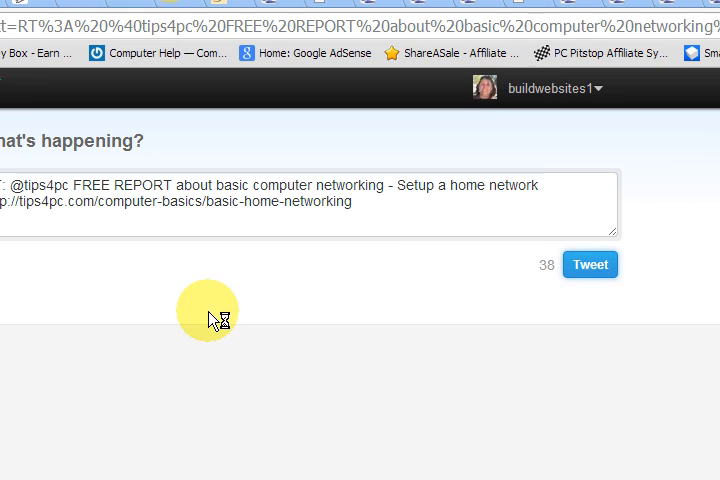
click(590, 264)
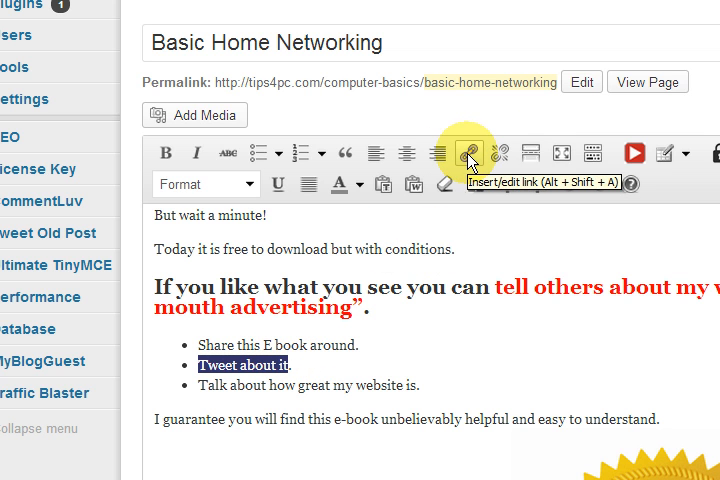
Step: Start adding a link to the 'Tweet about it' text in the post editor
click(470, 152)
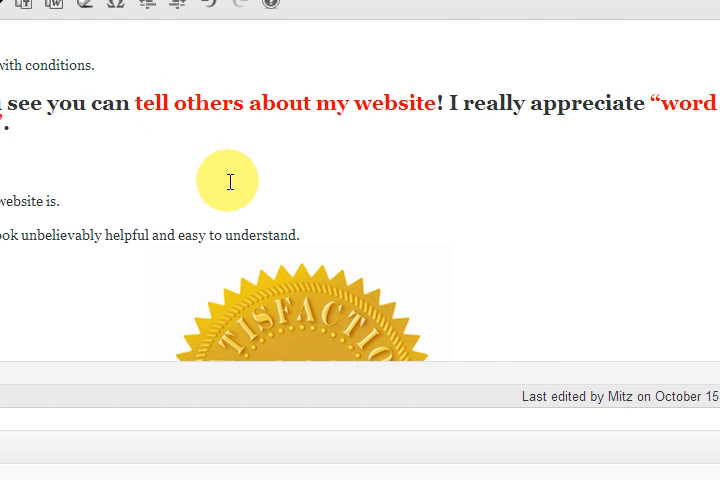
mouse_move(232, 176)
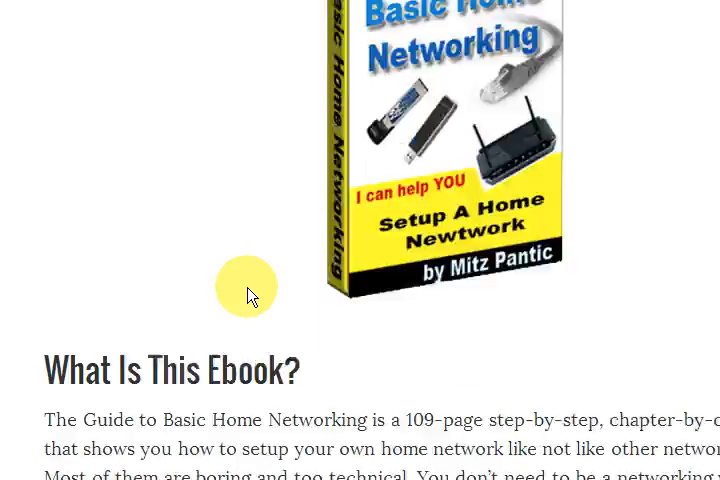
Step: Follow the 'Tweet about it' link on the live post to test it
scroll(down, 3)
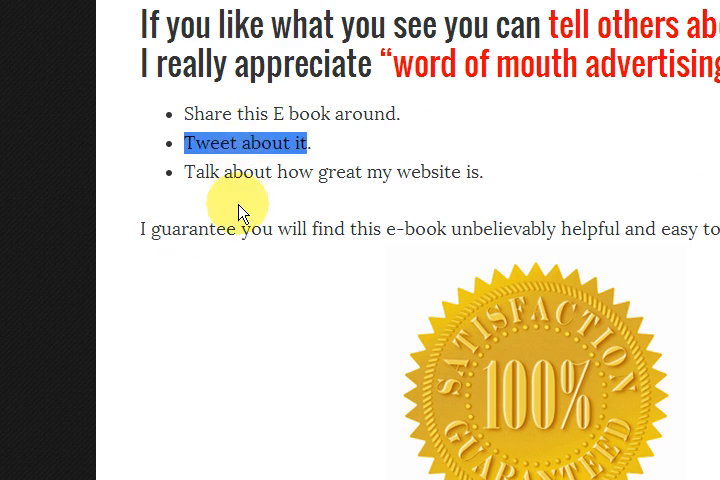
mouse_move(252, 152)
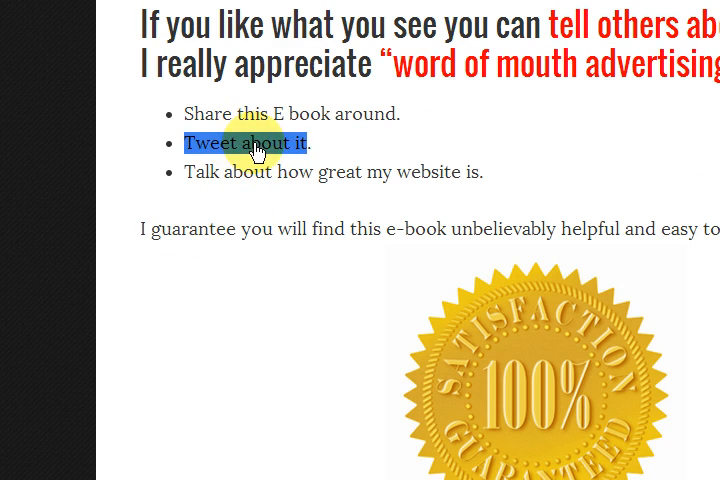
click(248, 144)
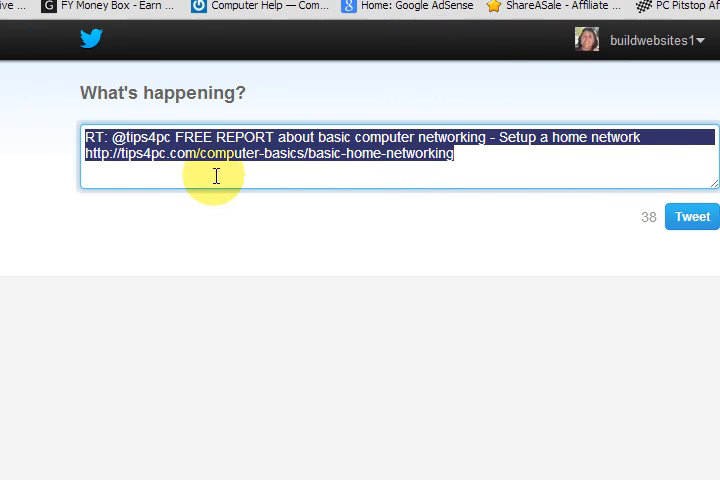
mouse_move(200, 180)
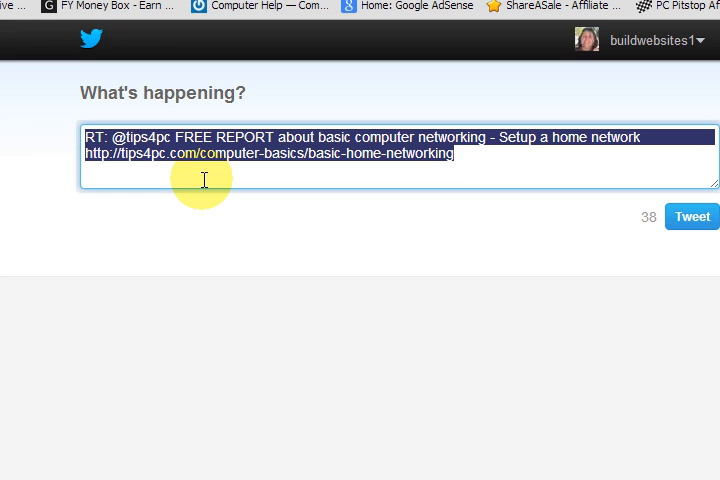